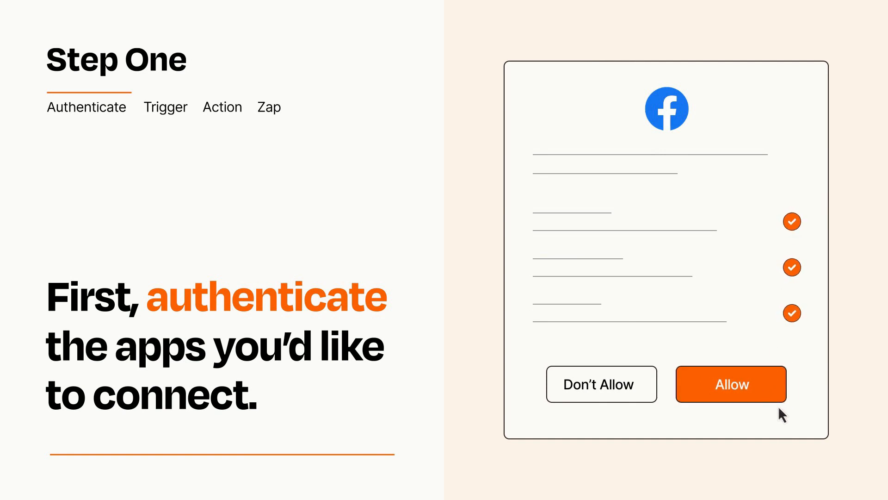
Allow Zapier access on the Facebook permissions prompt.
left_click(730, 384)
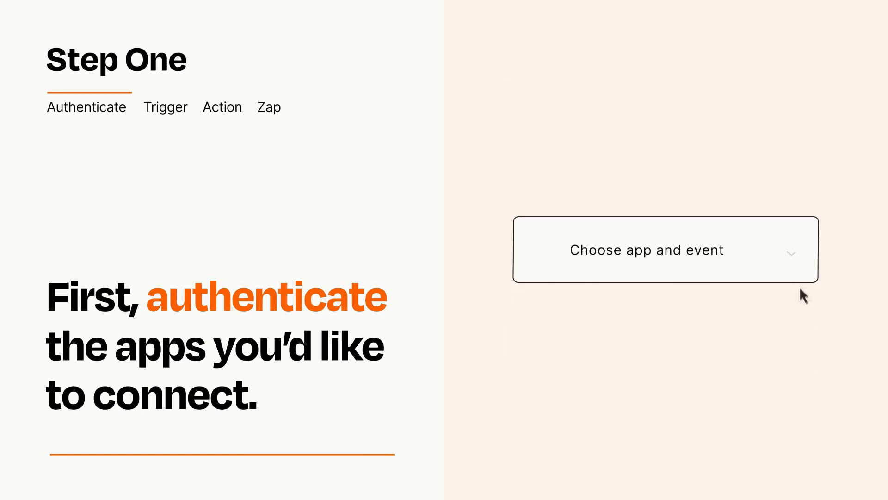
Choose New Product as the trigger event and advance to choosing an action.
left_click(665, 250)
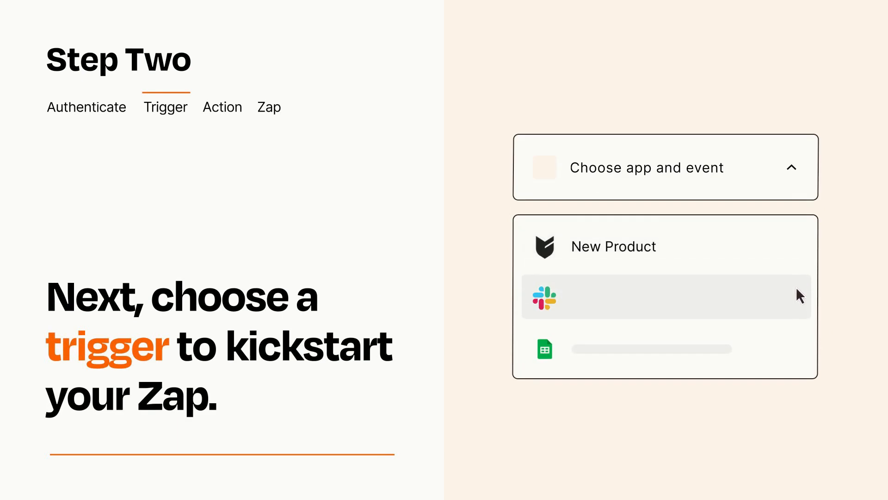
mouse_move(800, 352)
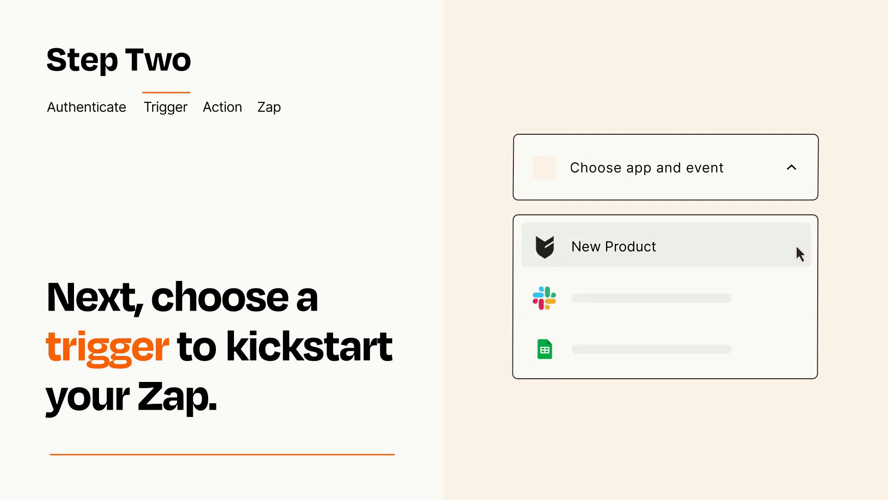
mouse_move(799, 255)
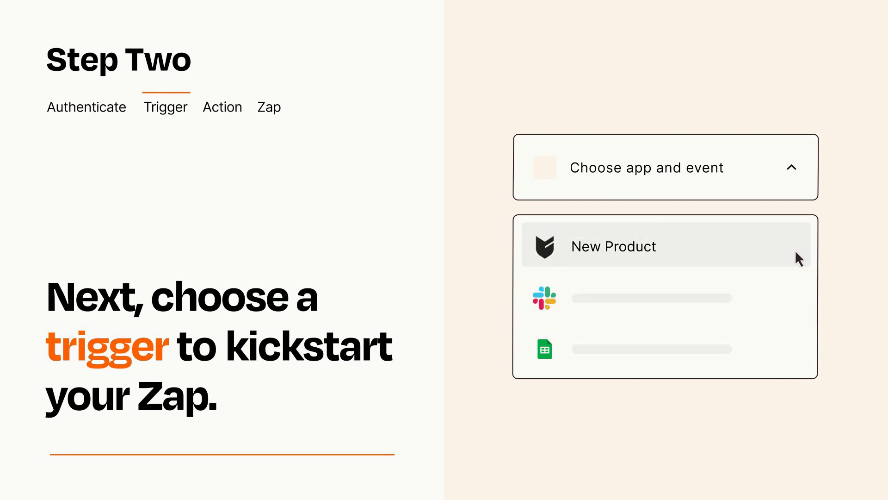
left_click(613, 245)
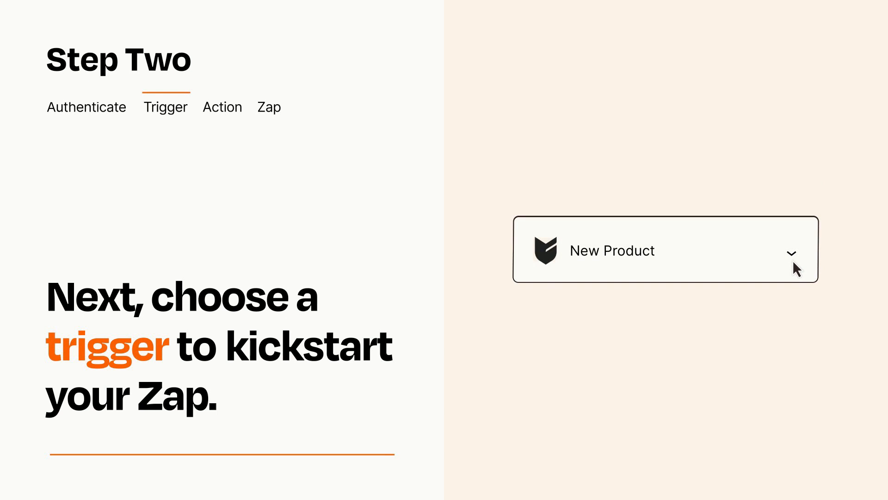
mouse_move(807, 263)
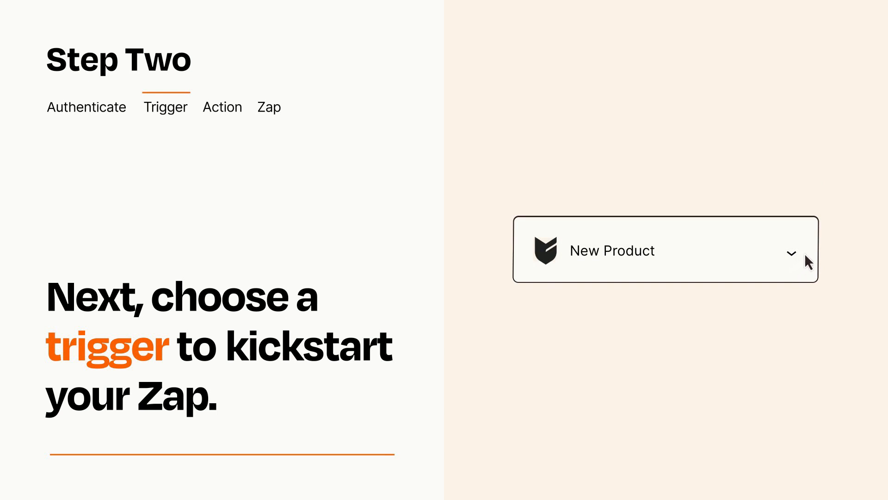
mouse_move(806, 256)
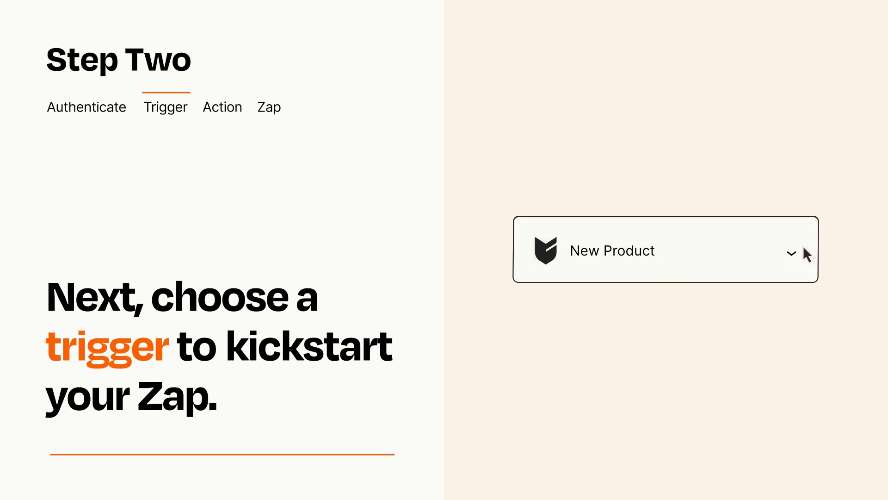
left_click(222, 106)
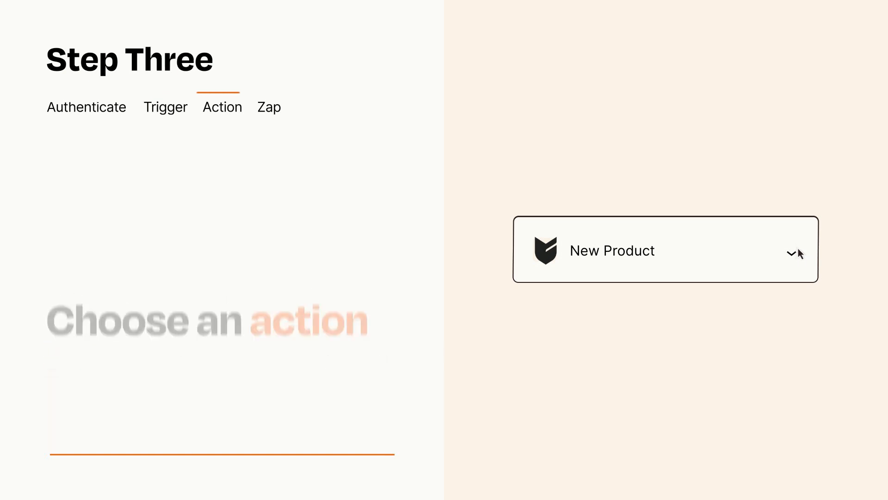
Select Facebook Create Page Post from the action app-and-event list.
left_click(665, 250)
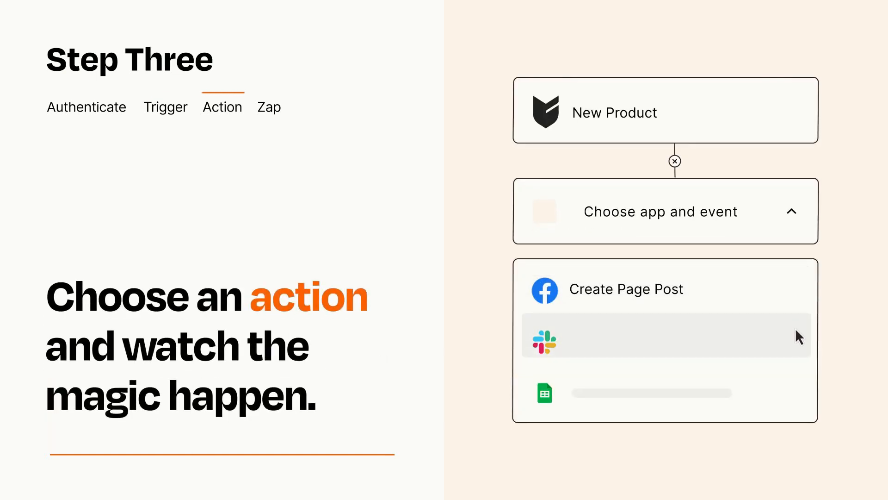
mouse_move(800, 398)
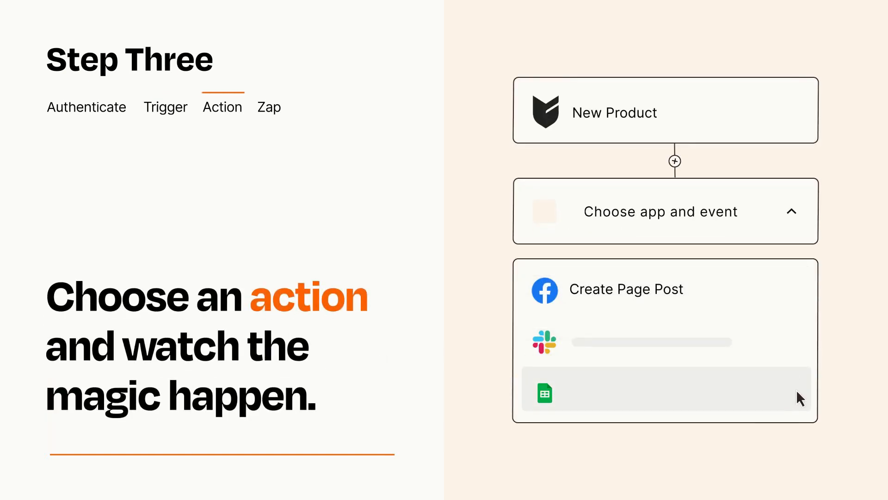
mouse_move(799, 301)
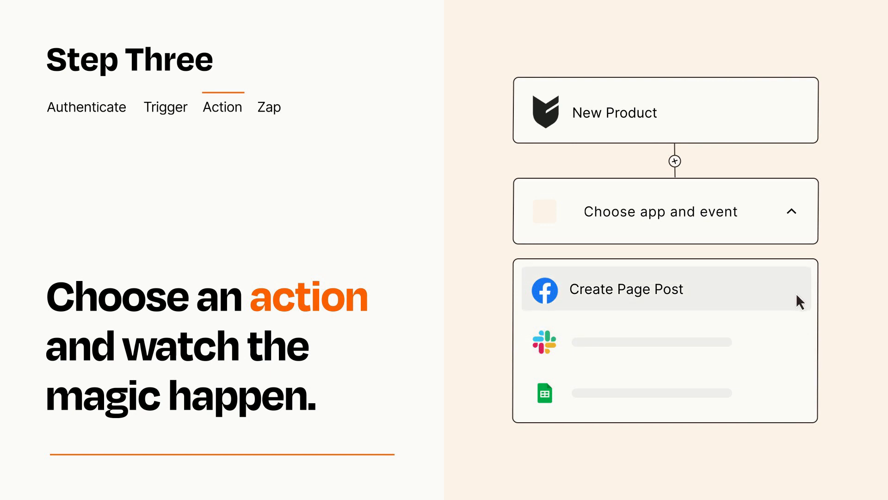
left_click(626, 289)
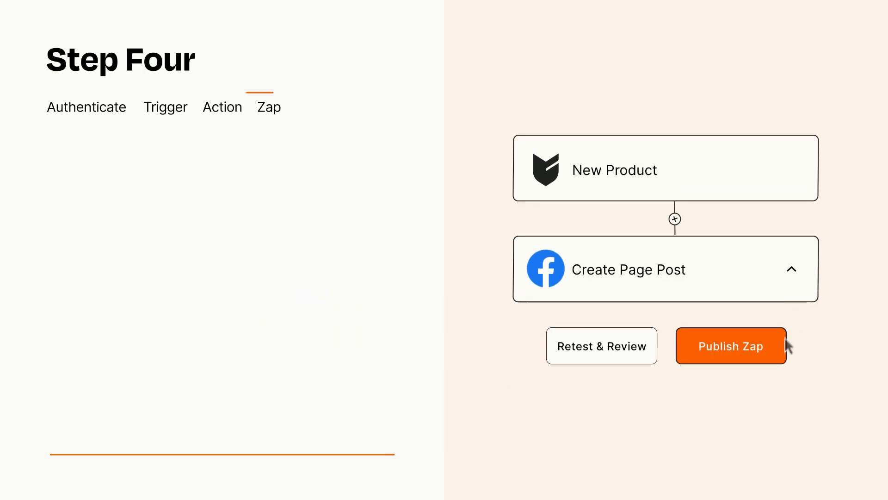
Publish the New Product to Create Page Post Zap and turn it on.
left_click(729, 345)
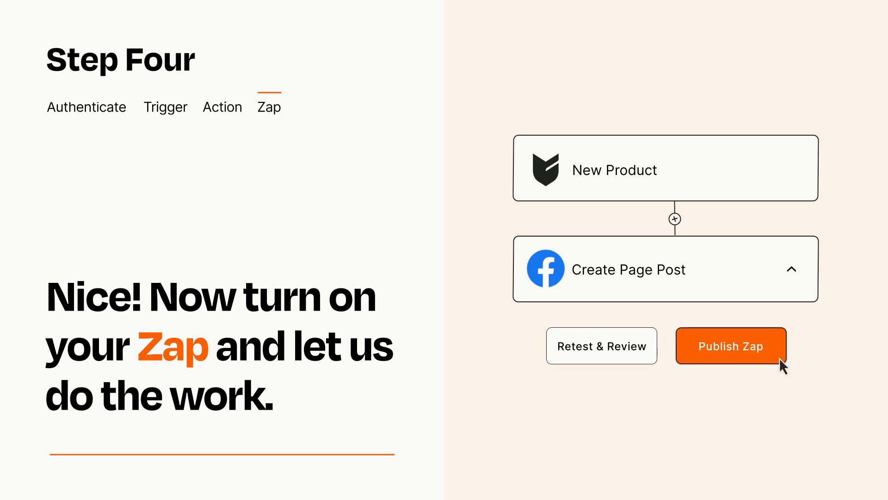
left_click(730, 346)
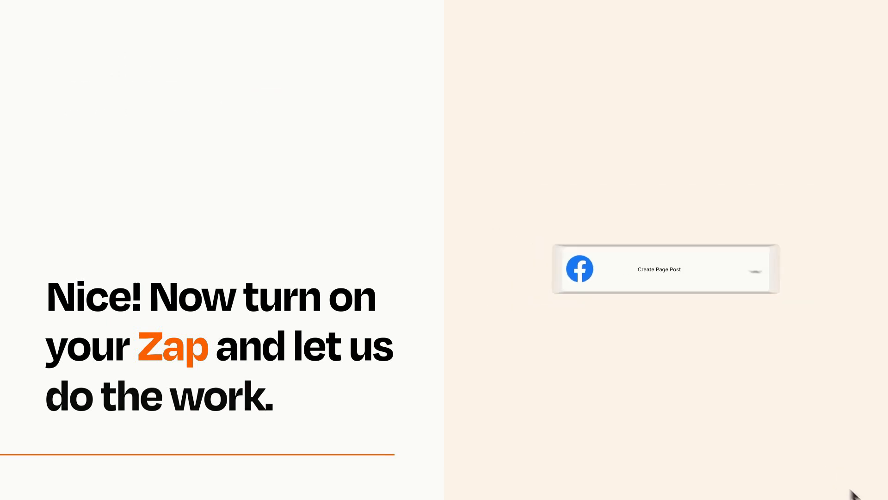